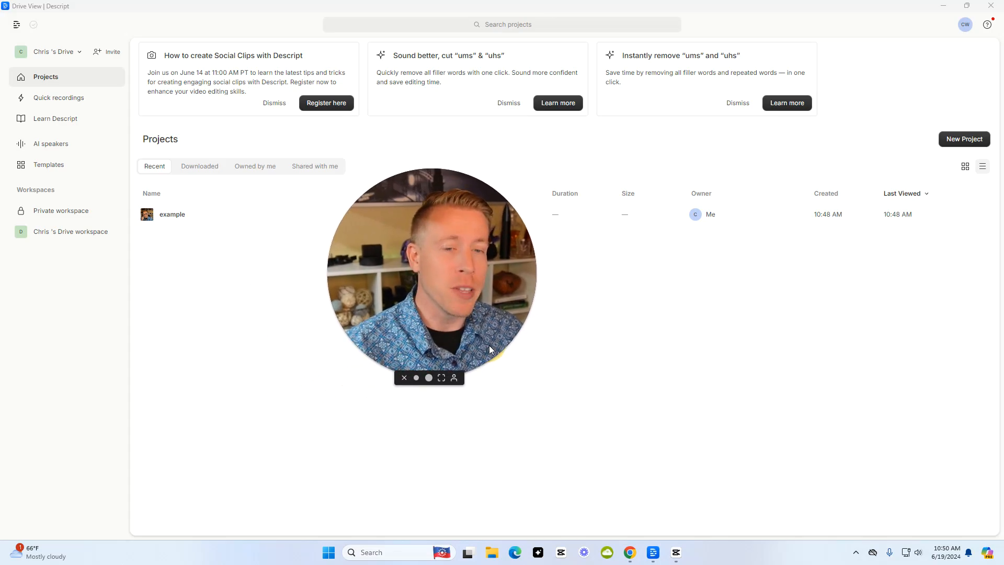
{"action": "mouse_move", "coordinate": [642, 376]}
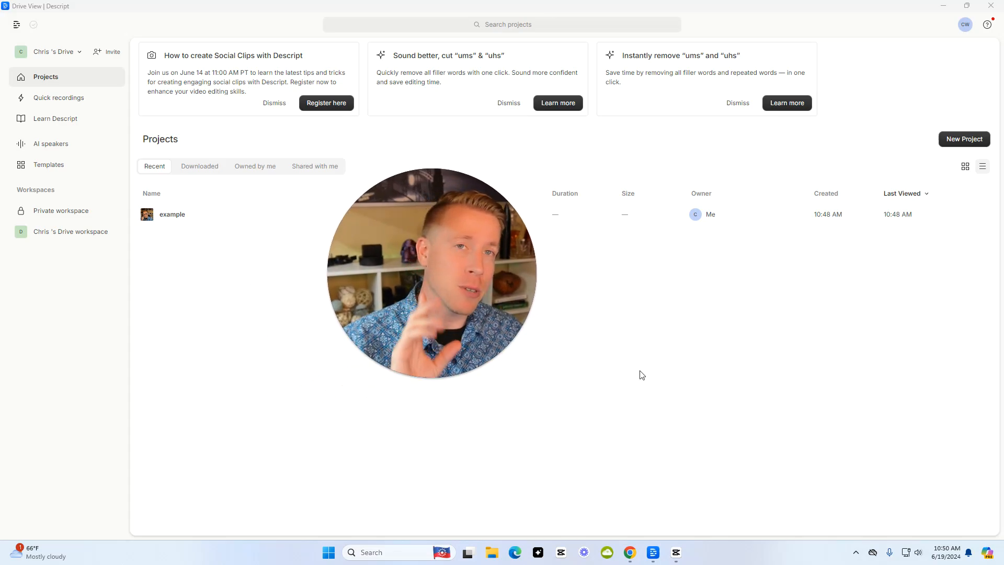
{"action": "mouse_move", "coordinate": [420, 352]}
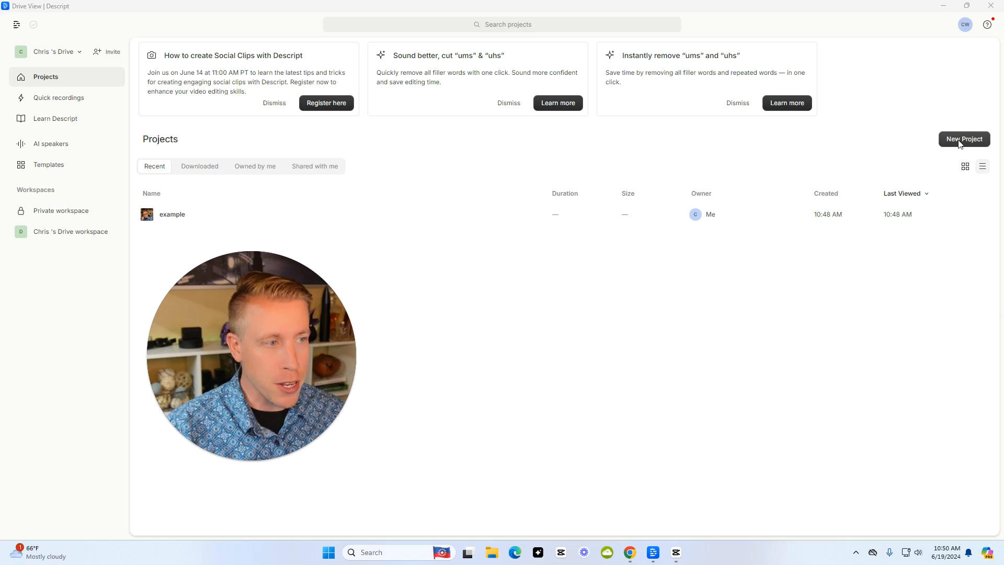
{"action": "mouse_move", "coordinate": [853, 128]}
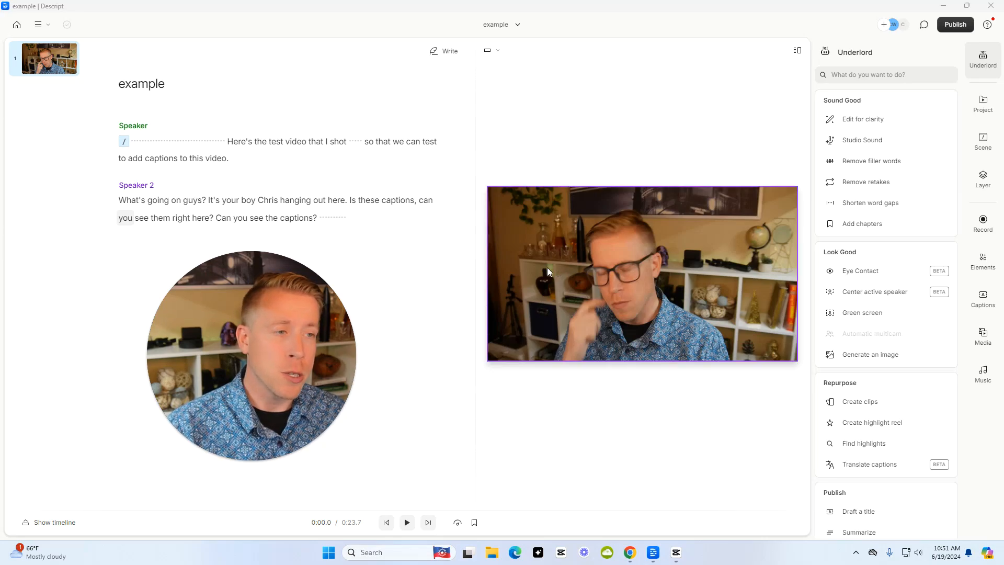
Trim the three long word gaps to one second each, cutting the video from 23.7 to 15.3 seconds.
{"action": "left_click", "coordinate": [871, 161]}
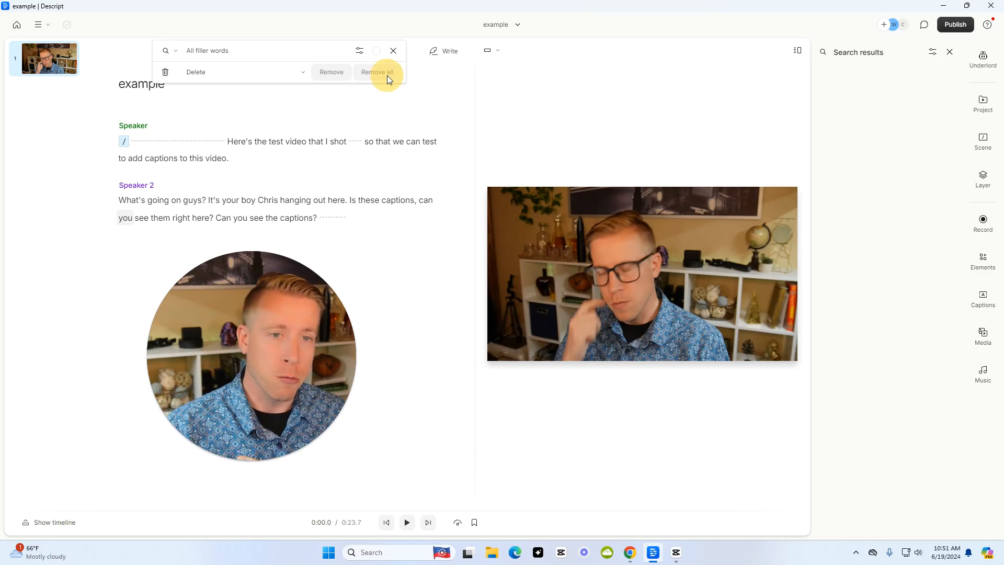
{"action": "left_click", "coordinate": [982, 57]}
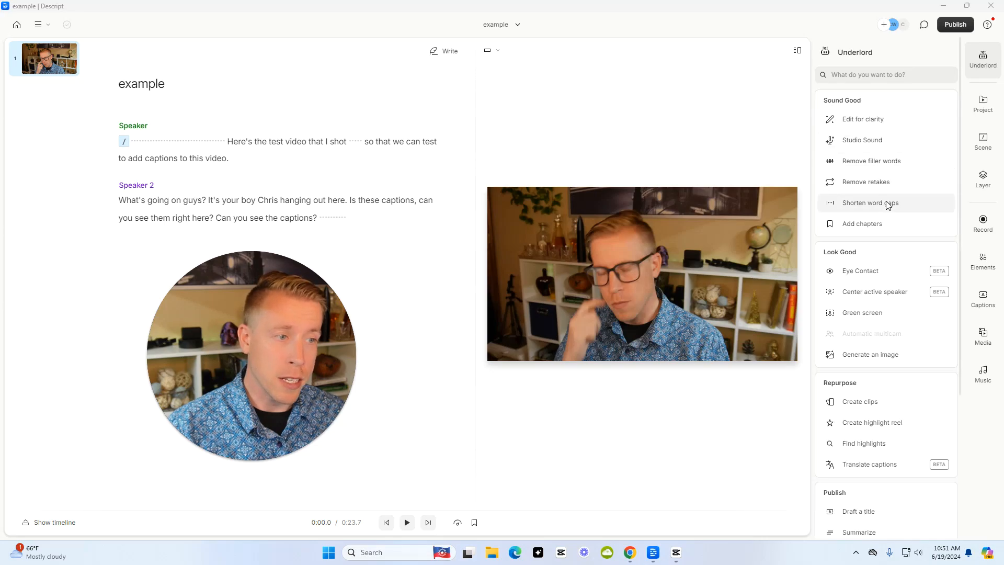
{"action": "left_click", "coordinate": [870, 203]}
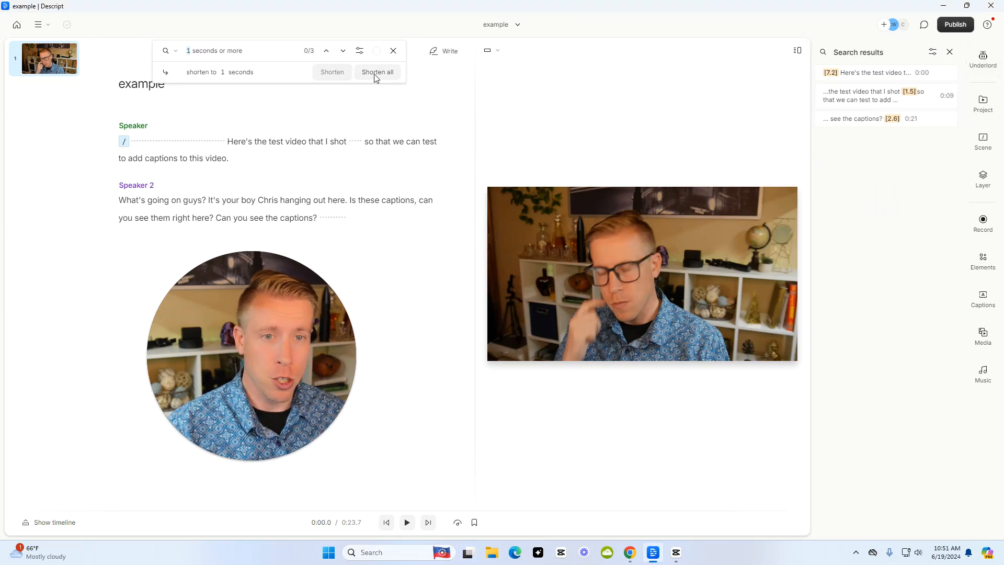
{"action": "left_click", "coordinate": [376, 71]}
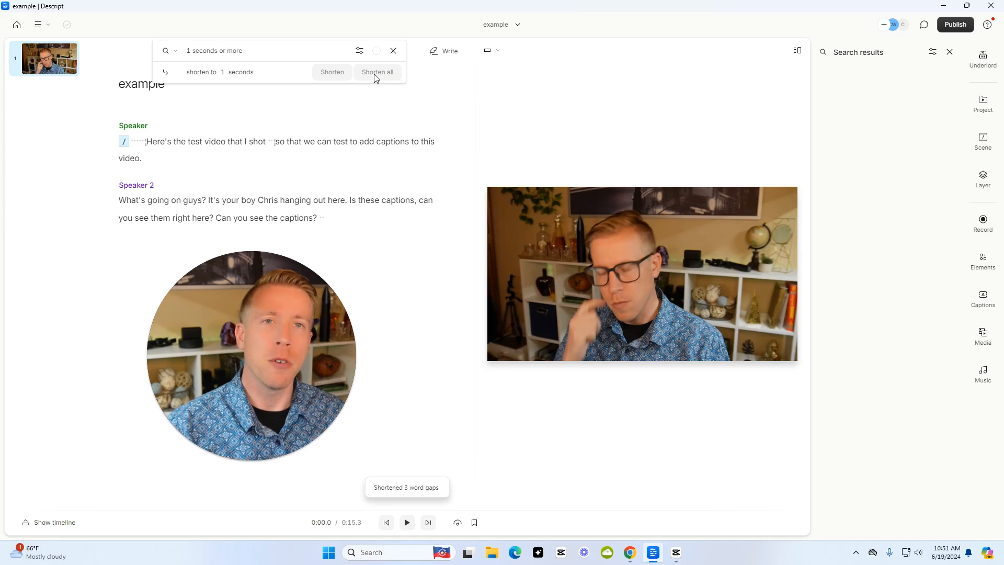
{"action": "mouse_move", "coordinate": [337, 101]}
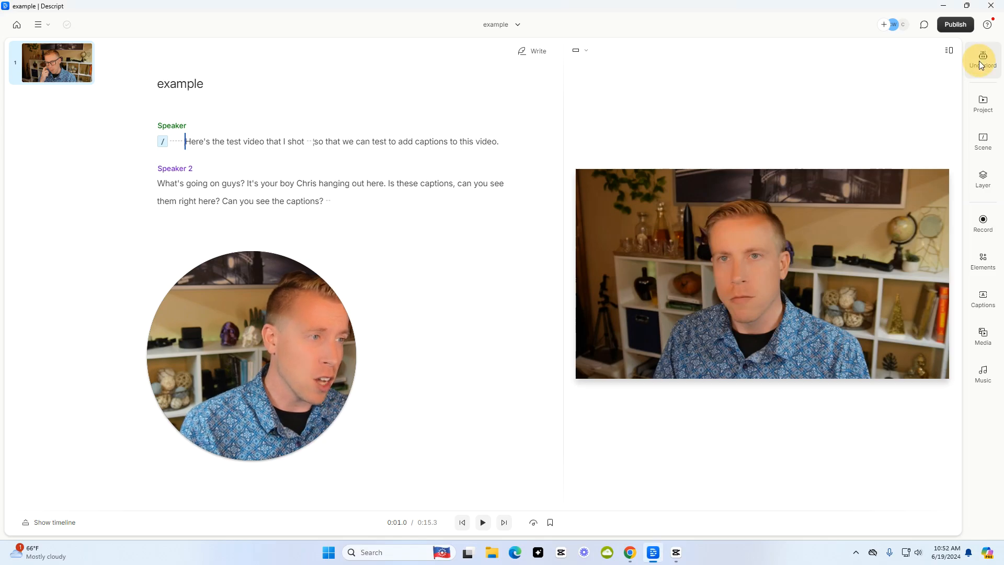
Reopen the Underlord panel to show its AI editing actions.
{"action": "left_click", "coordinate": [981, 57]}
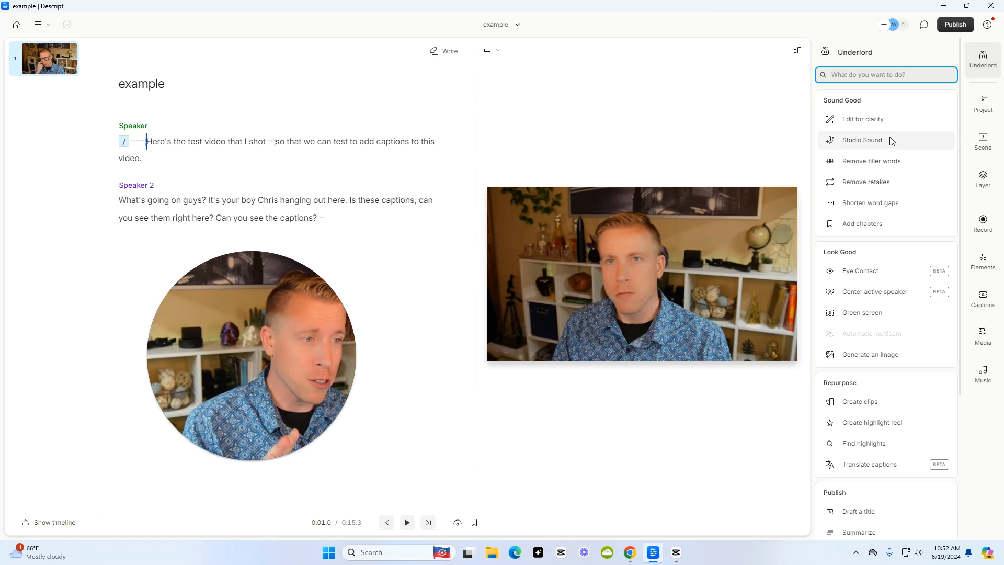
{"action": "mouse_move", "coordinate": [860, 139]}
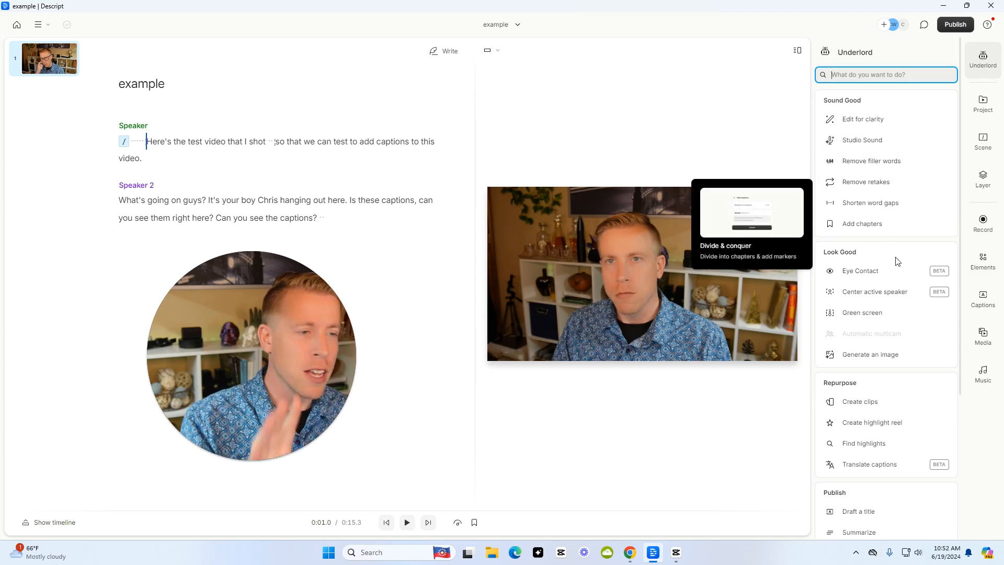
{"action": "mouse_move", "coordinate": [900, 273]}
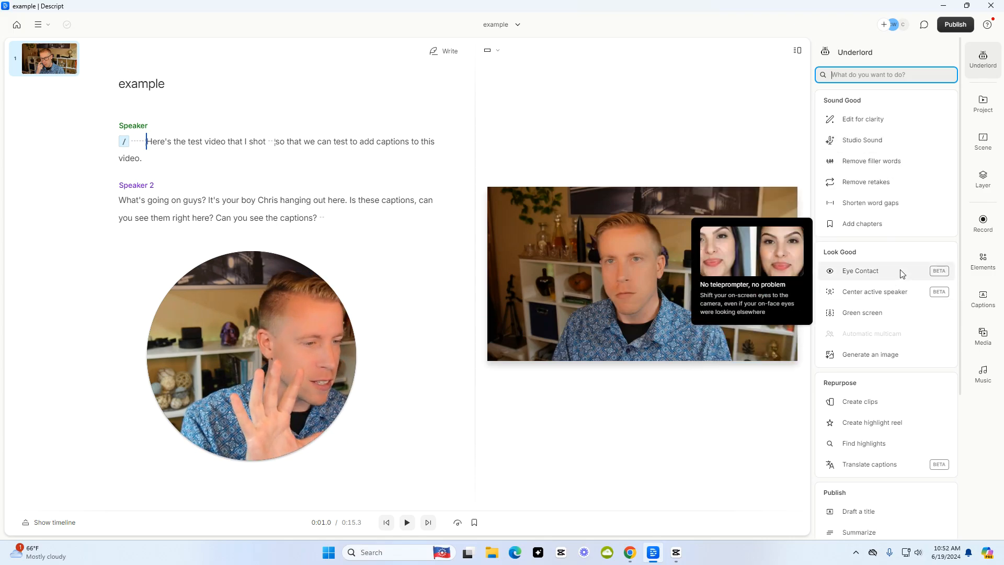
{"action": "mouse_move", "coordinate": [883, 402]}
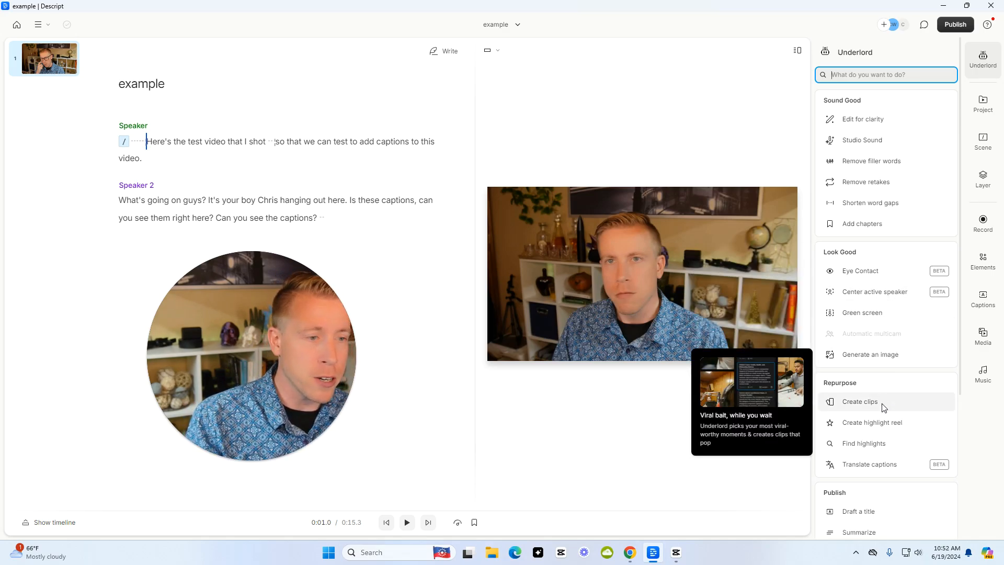
Generate clips with the Boxy 1-person vertical layout, producing 'Exploring Caption Visibility'.
{"action": "left_click", "coordinate": [858, 401]}
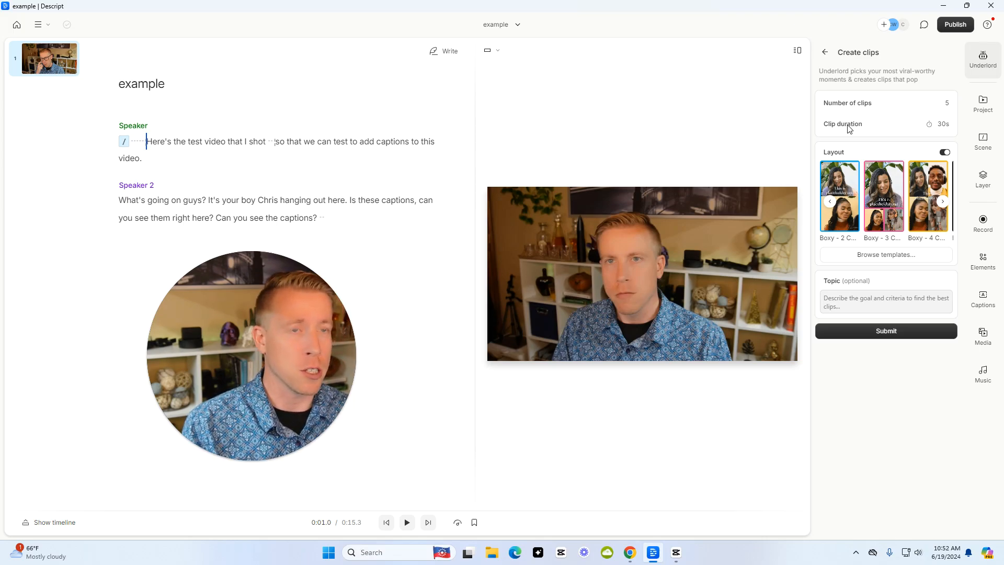
{"action": "mouse_move", "coordinate": [889, 220]}
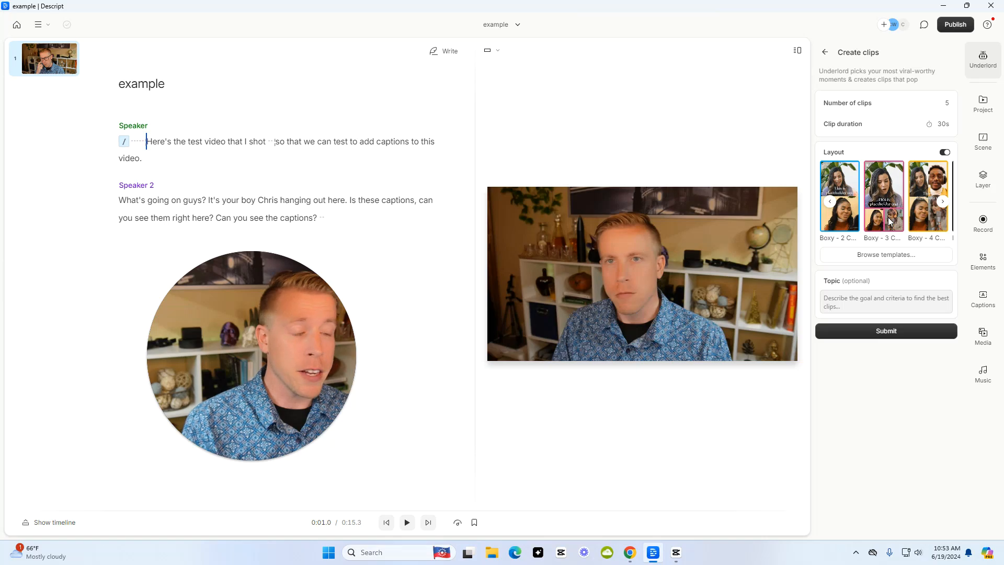
{"action": "left_click", "coordinate": [830, 201]}
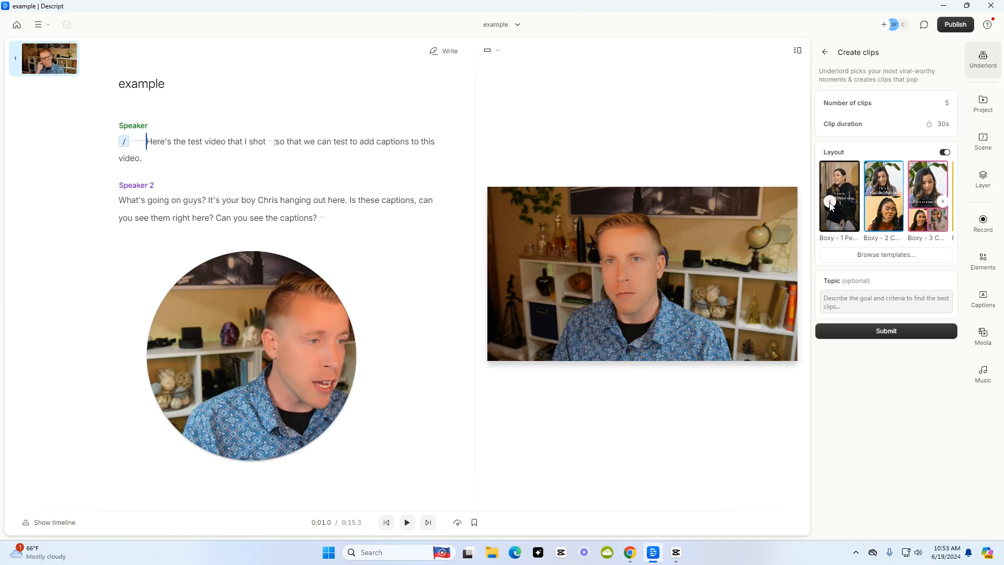
{"action": "left_click", "coordinate": [830, 200]}
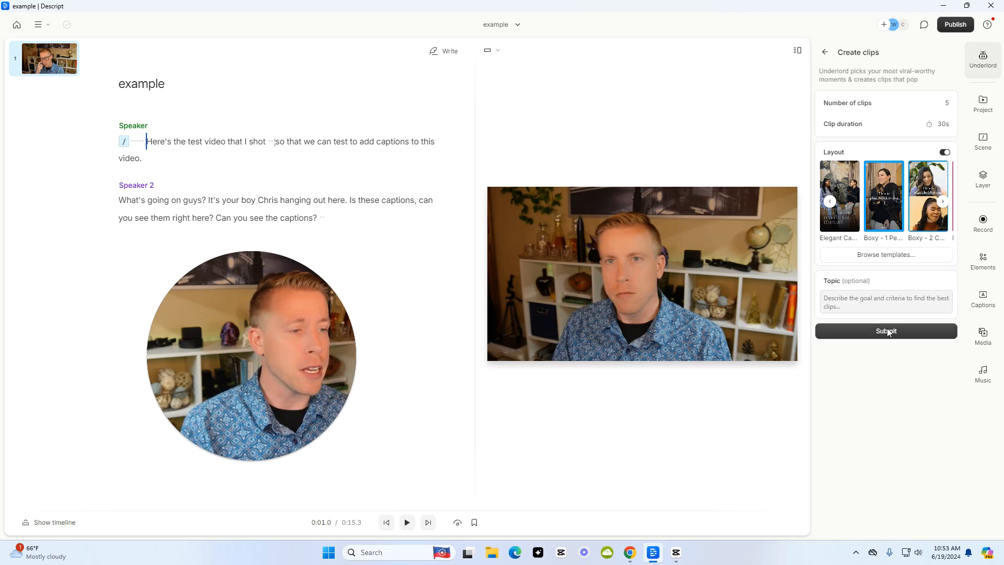
{"action": "left_click", "coordinate": [885, 331]}
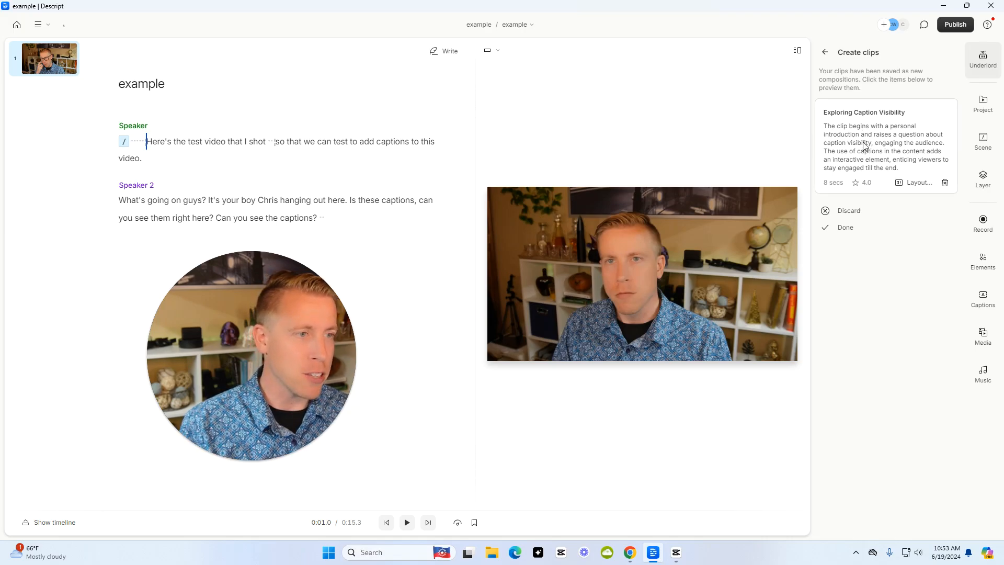
Open the 'Exploring Caption Visibility' clip, then play and pause the vertical captioned video.
{"action": "left_click", "coordinate": [885, 144]}
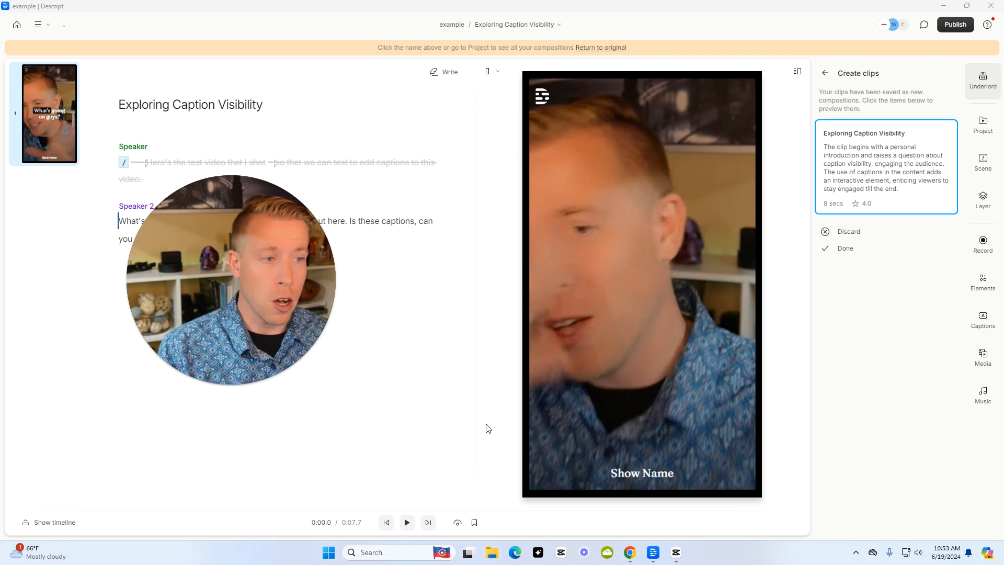
{"action": "left_click", "coordinate": [407, 521]}
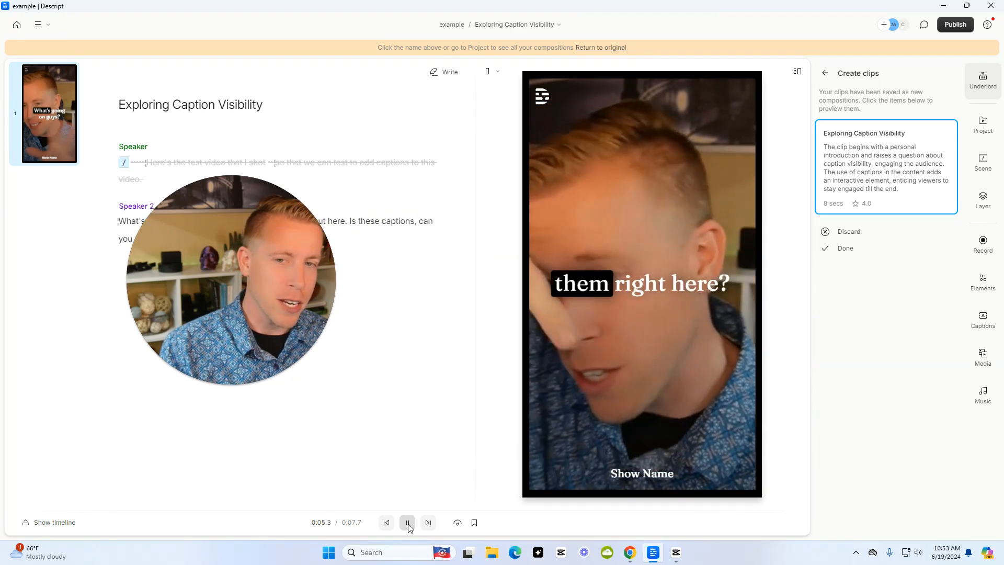
{"action": "left_click", "coordinate": [408, 521]}
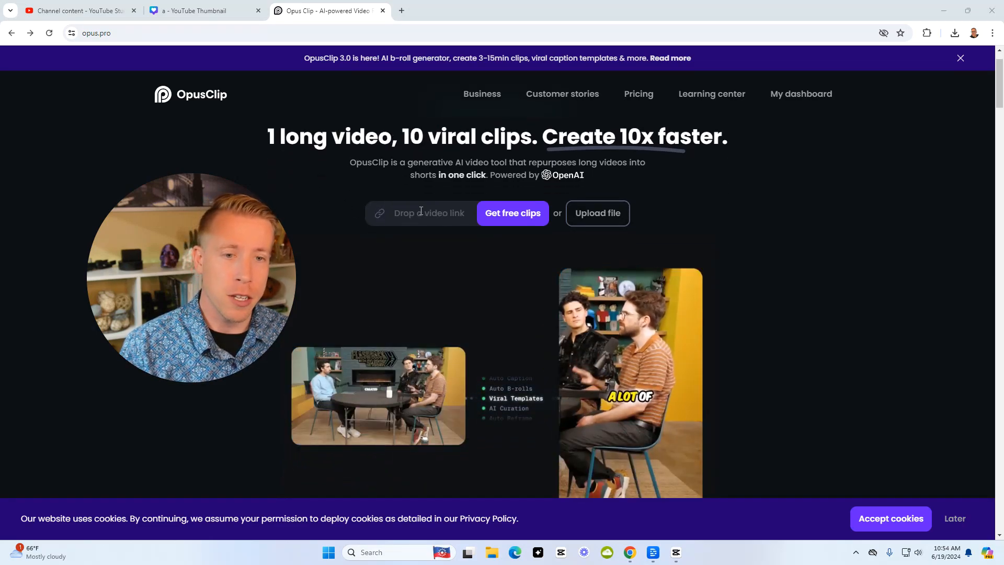
Scroll OpusClip's homepage showcase, then go to My dashboard.
{"action": "scroll", "scroll_direction": "down", "scroll_amount": 3}
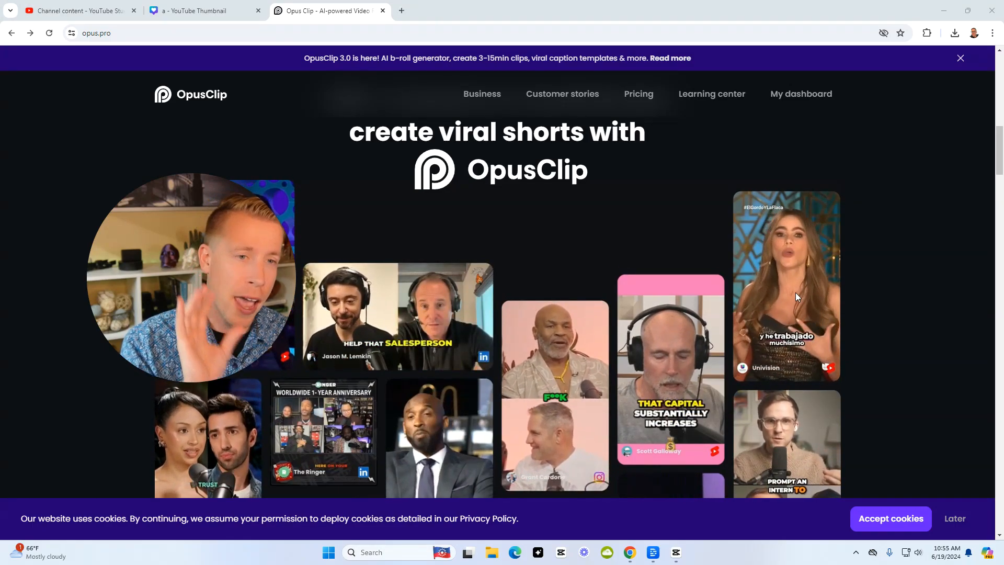
{"action": "mouse_move", "coordinate": [371, 210]}
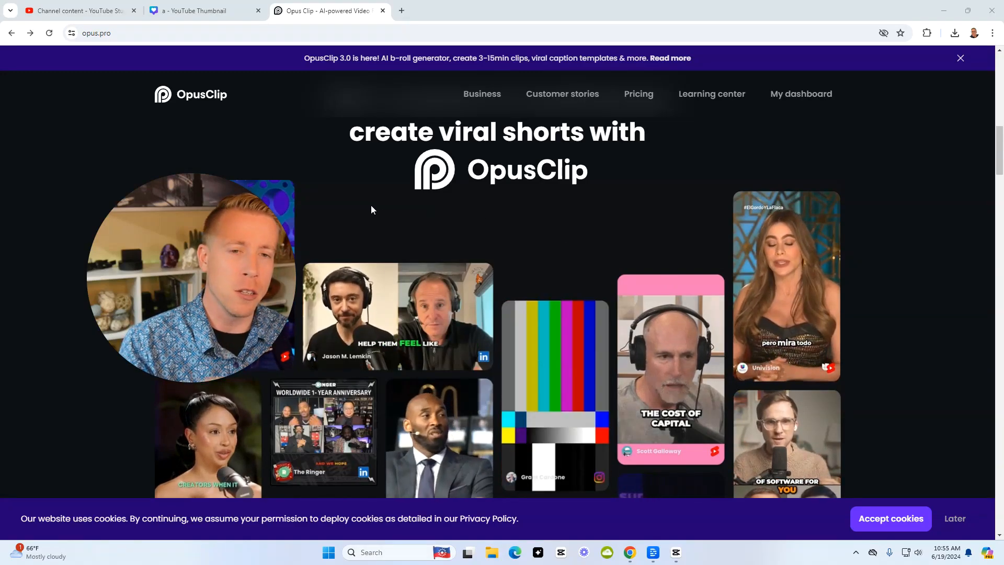
{"action": "left_click", "coordinate": [800, 93]}
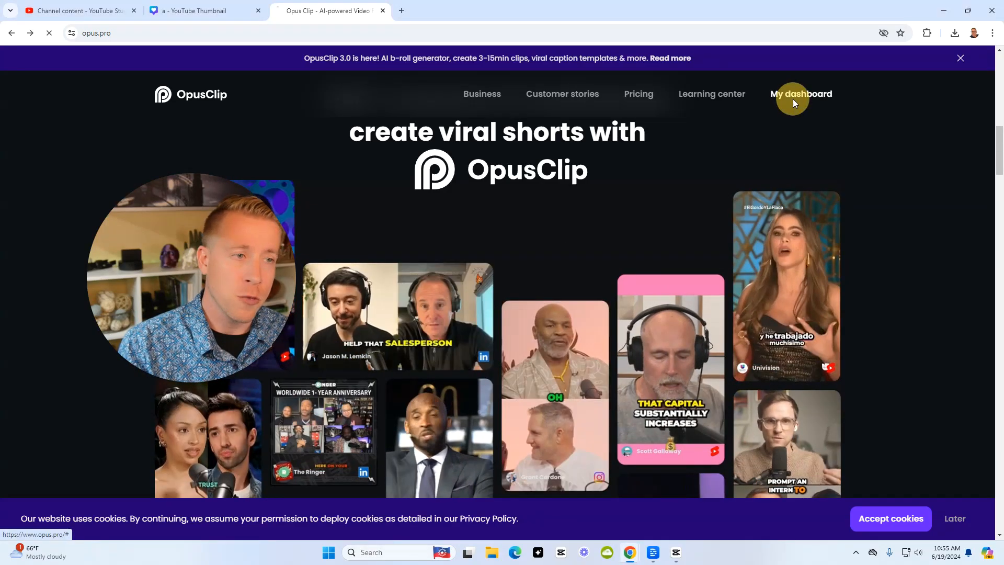
Open the Benchy Boat project, browse its ranked clips, and play the top clip scored 99.
{"action": "left_click", "coordinate": [801, 94]}
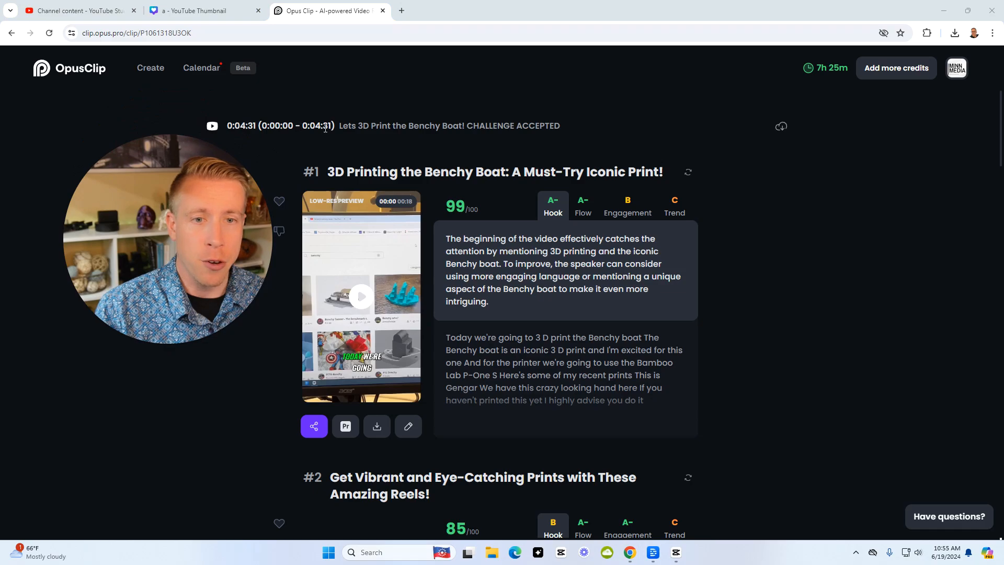
{"action": "scroll", "scroll_direction": "down", "scroll_amount": 3}
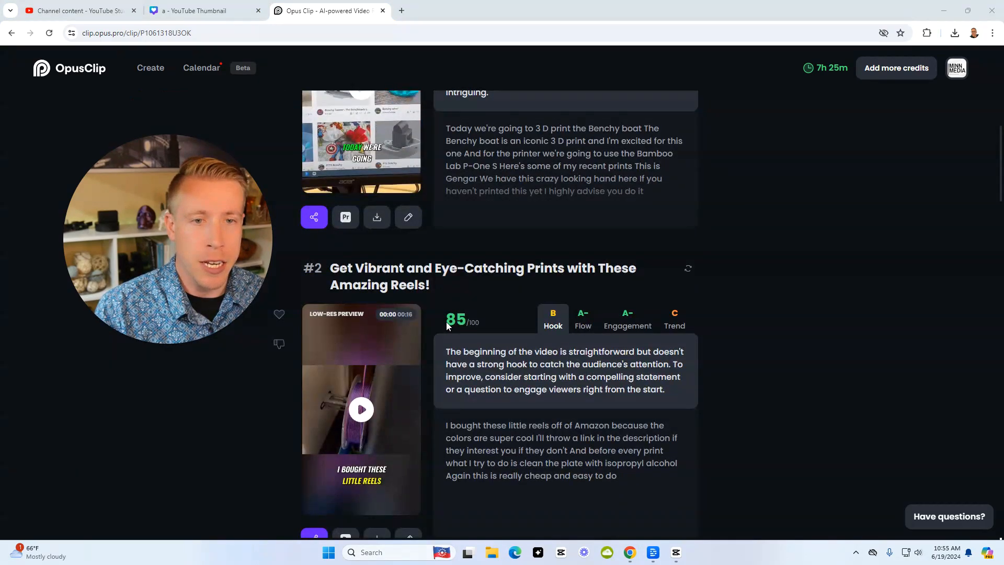
{"action": "scroll", "scroll_direction": "down", "scroll_amount": 3}
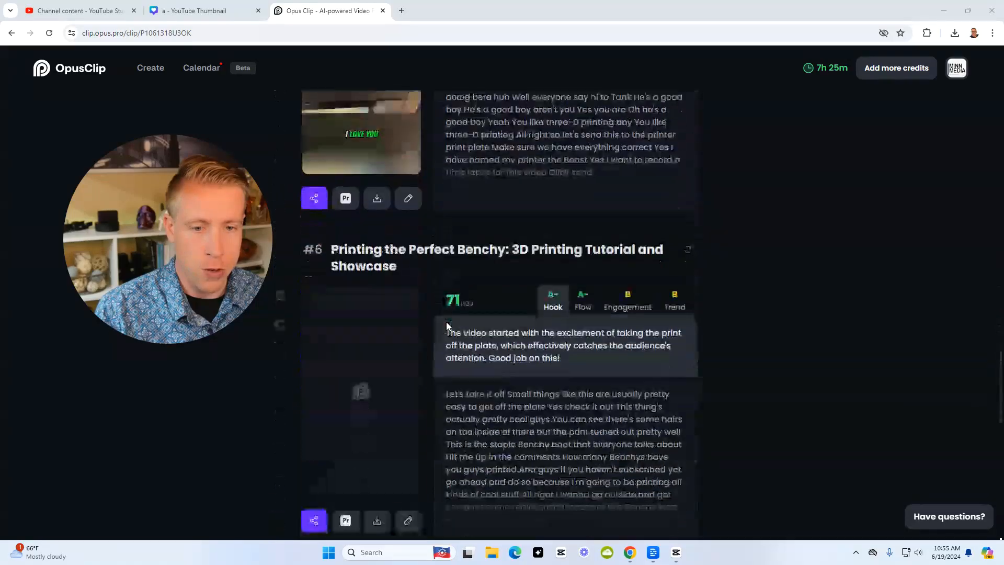
{"action": "scroll", "scroll_direction": "down", "scroll_amount": 3}
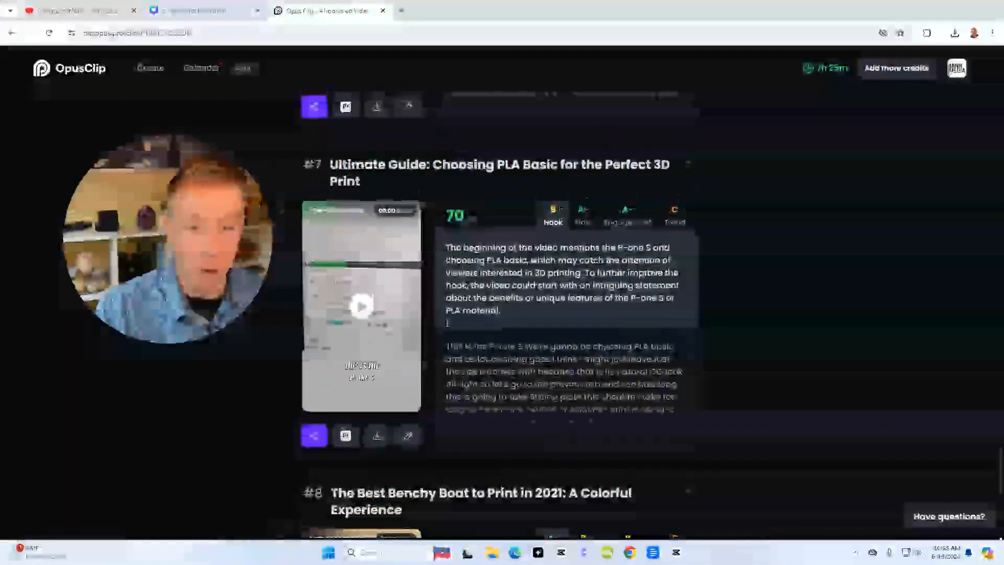
{"action": "scroll", "scroll_direction": "up", "scroll_amount": 3}
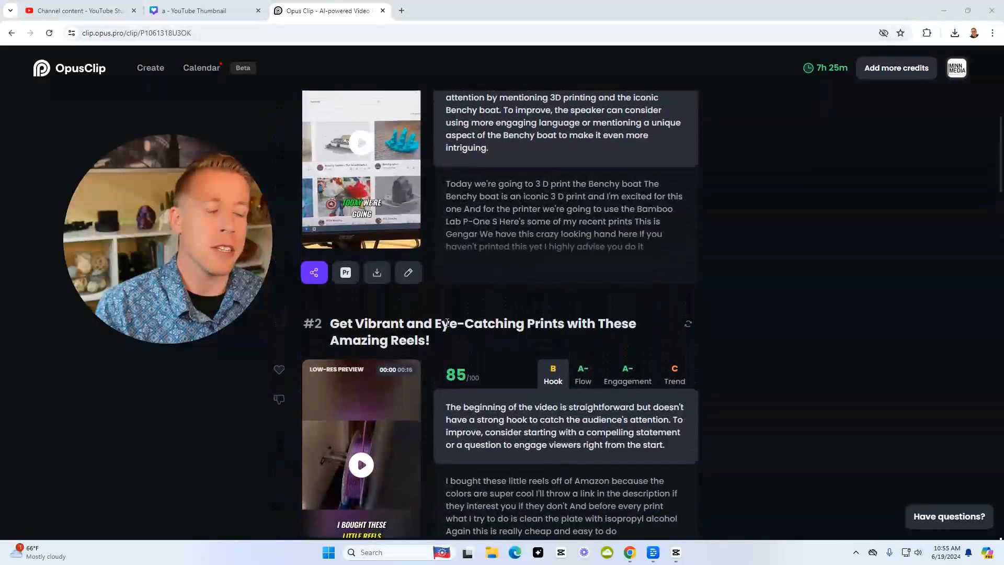
{"action": "scroll", "scroll_direction": "up", "scroll_amount": 3}
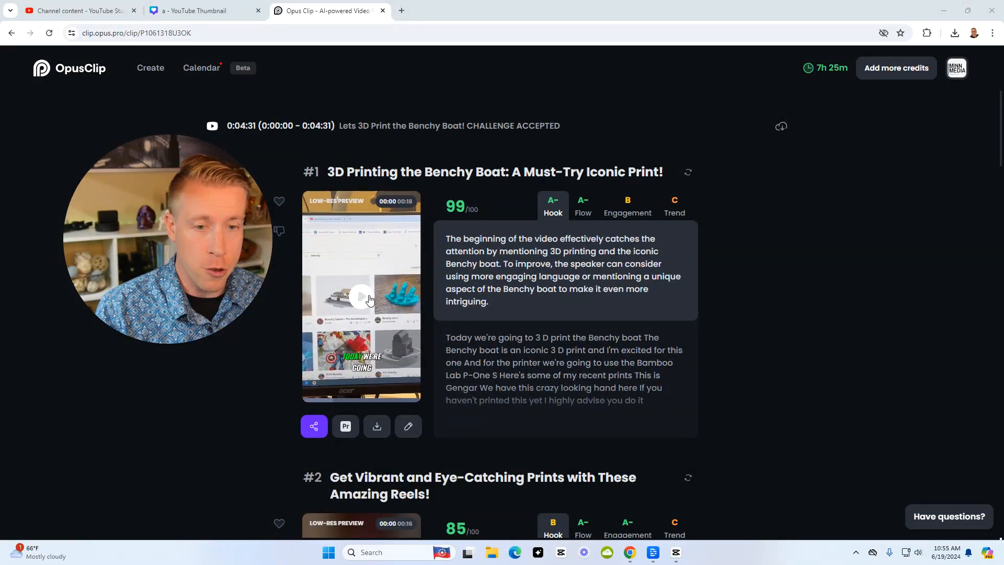
{"action": "left_click", "coordinate": [360, 296]}
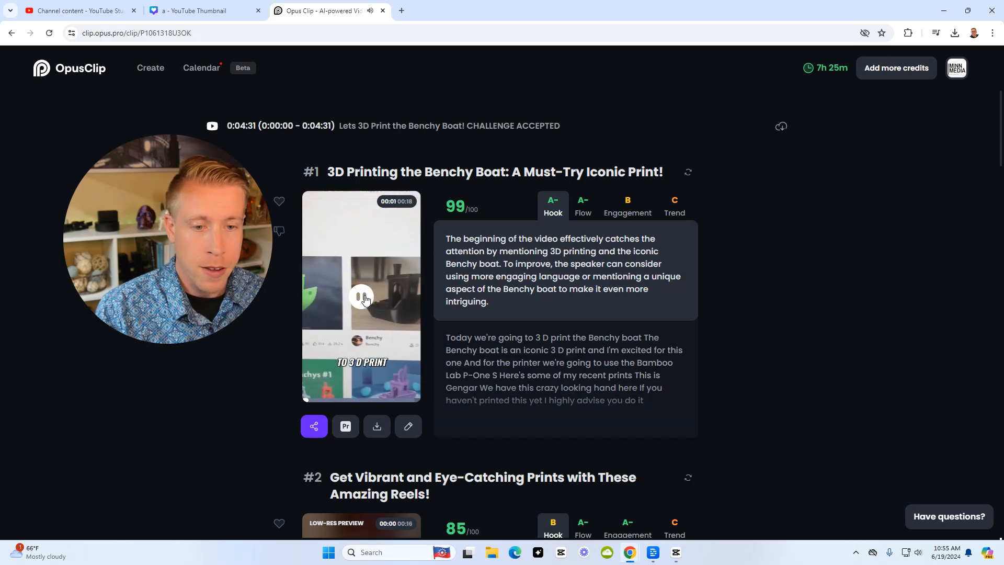
{"action": "left_click", "coordinate": [360, 296]}
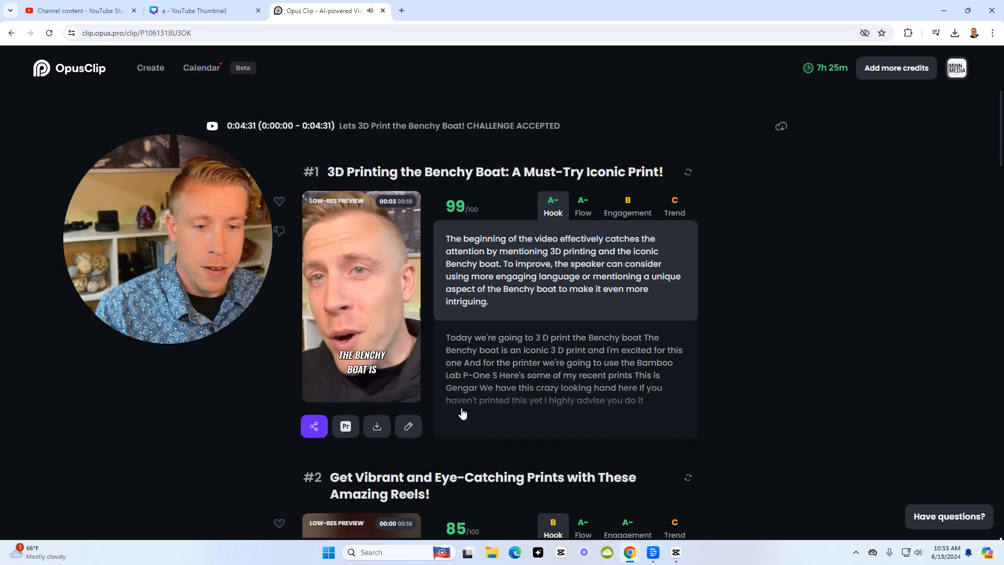